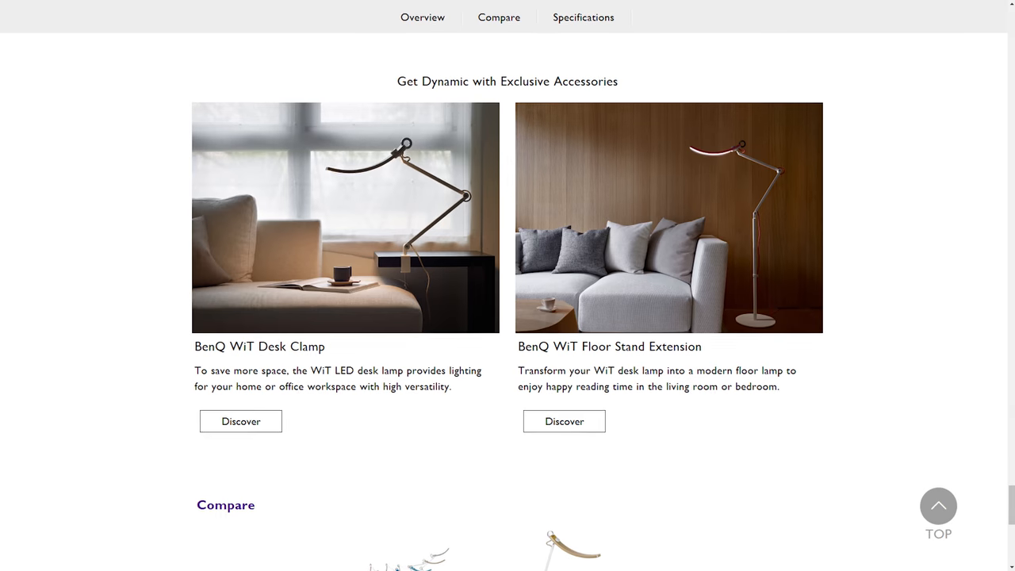
scroll(down, 3)
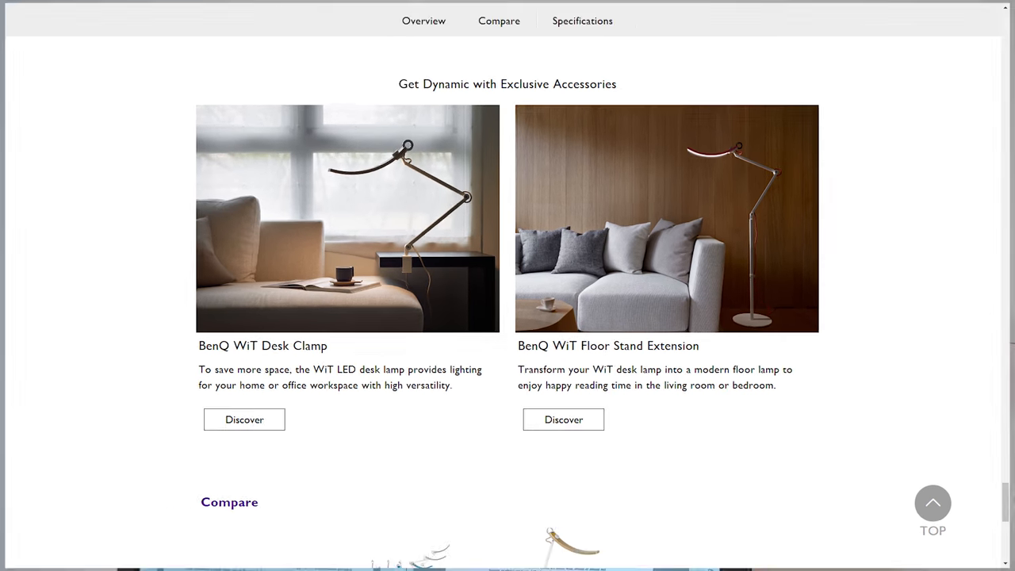
scroll(up, 3)
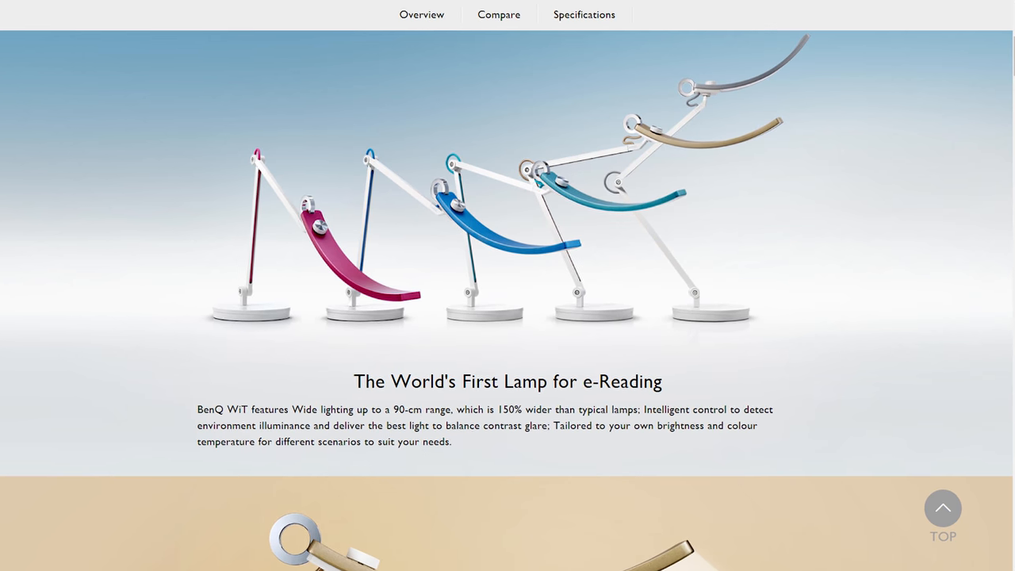
scroll(down, 3)
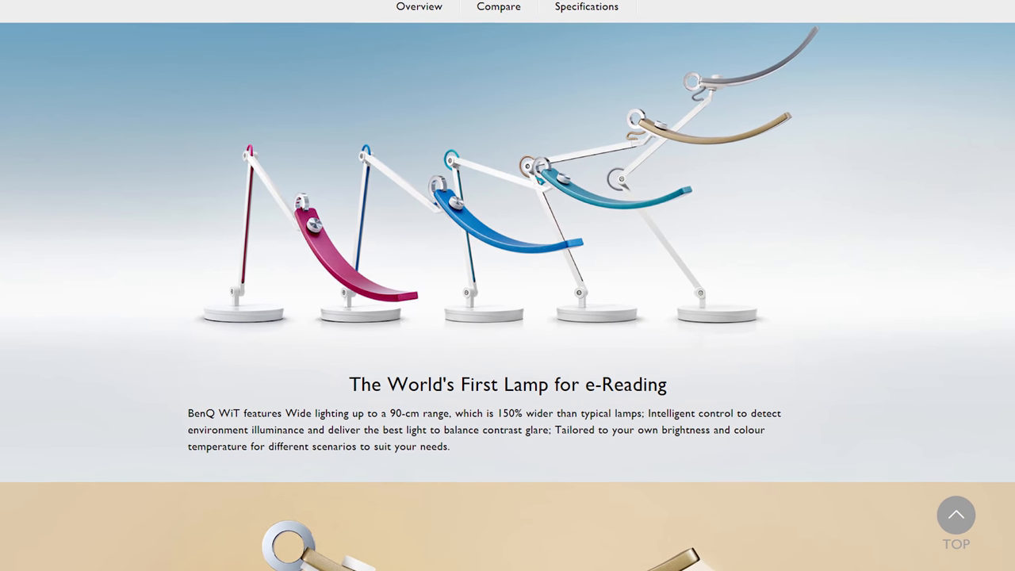